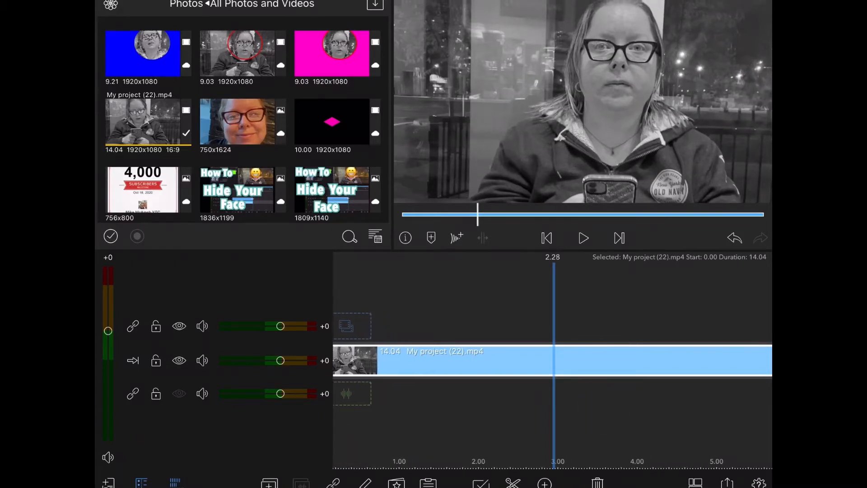
Split the clip and delete the unwanted pieces, leaving one 2.09-second section.
left_click(513, 483)
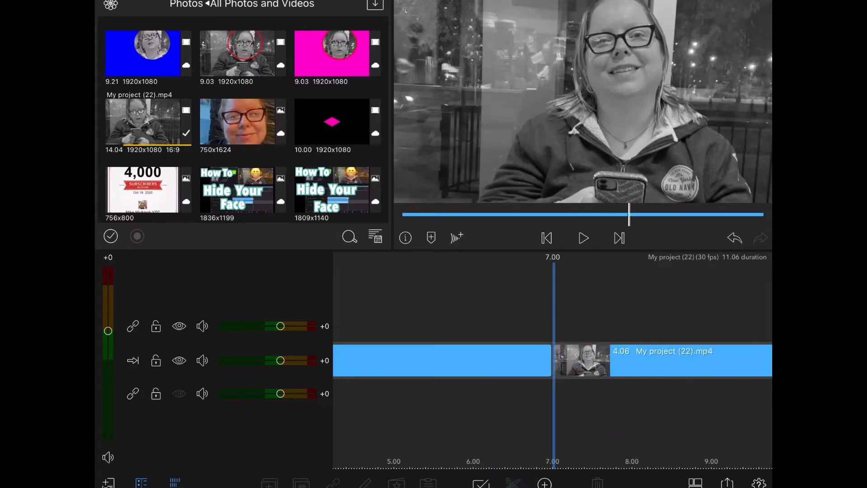
left_click(443, 360)
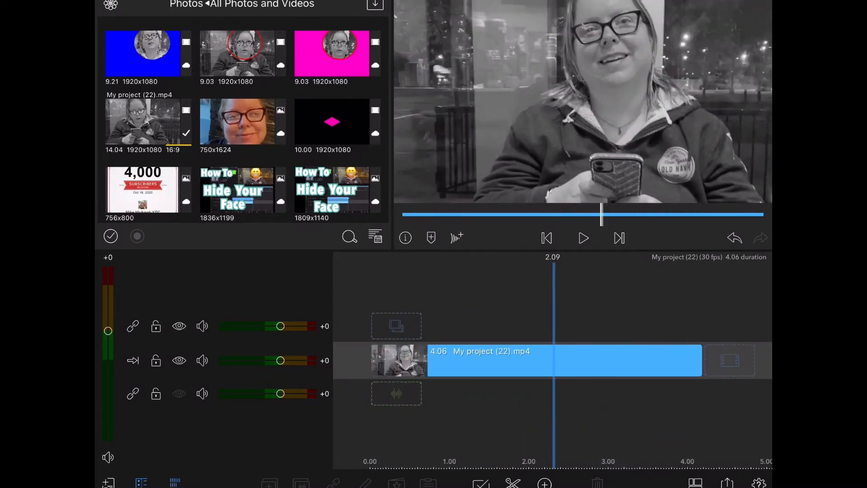
left_click(512, 483)
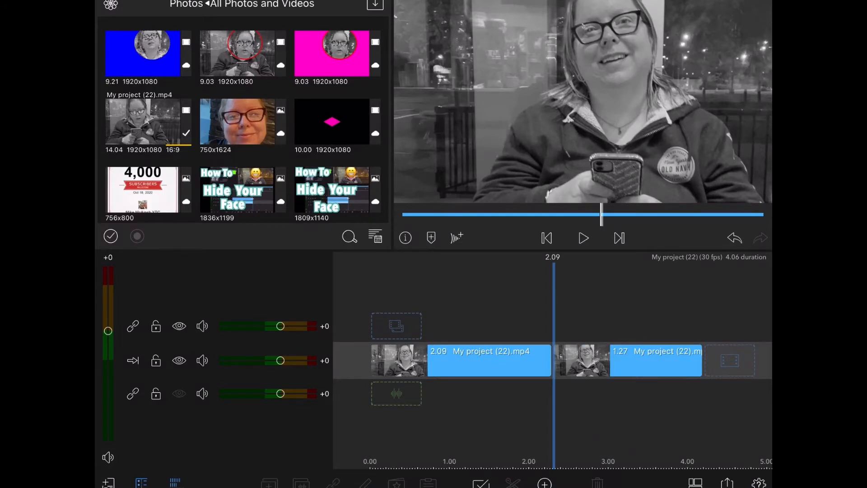
left_click(656, 361)
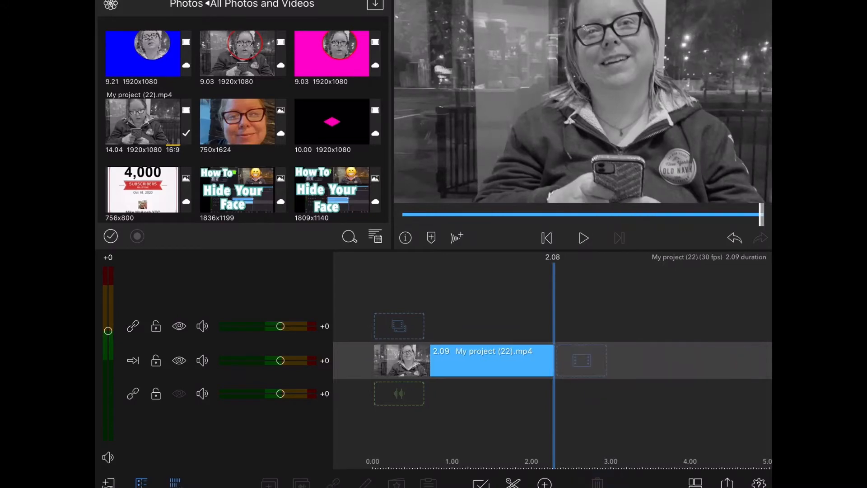
left_click(583, 238)
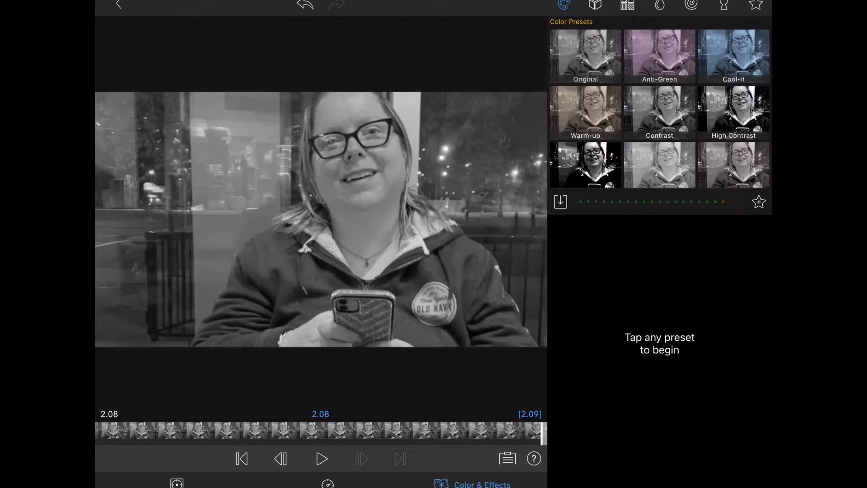
Apply the Dark Contrast colour preset to the 2.09-second clip.
left_click(586, 165)
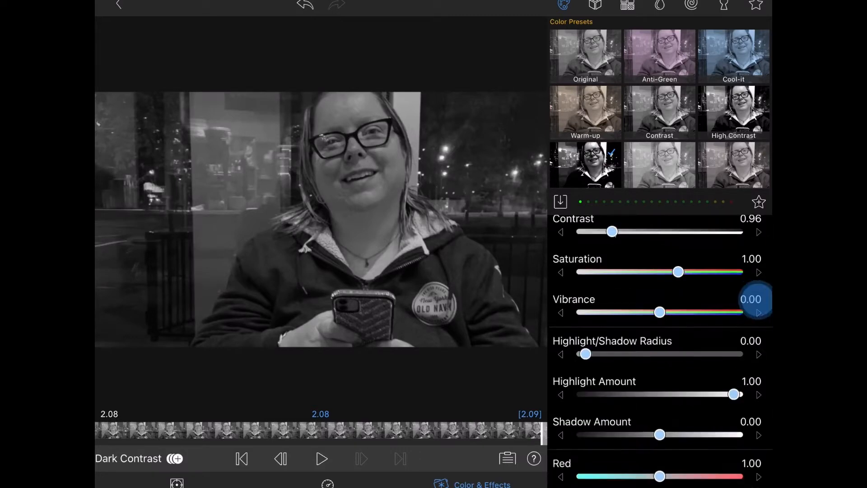
scroll("down", 3)
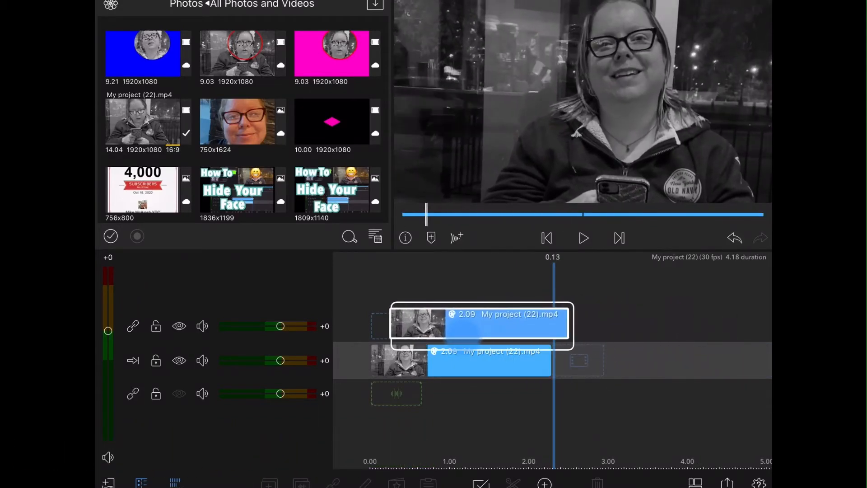
Place the duplicated clip on the upper track, aligned with the original's start.
left_click(546, 239)
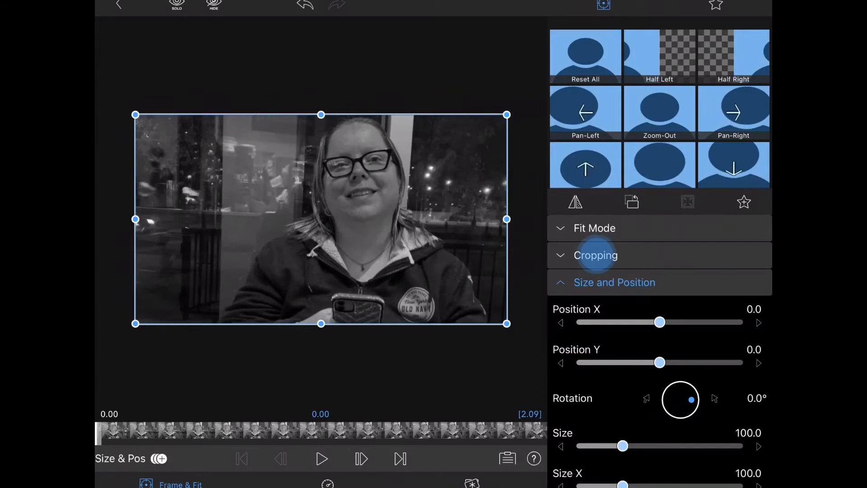
Crop the upper clip copy to the face area and blur it.
left_click(596, 255)
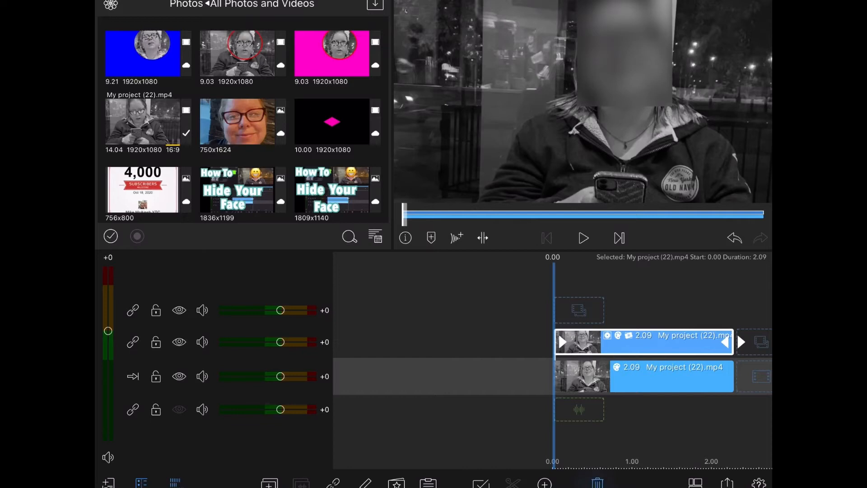
Delete the blurred copy and add a Plain-White title trimmed to 2.09 seconds.
left_click(596, 483)
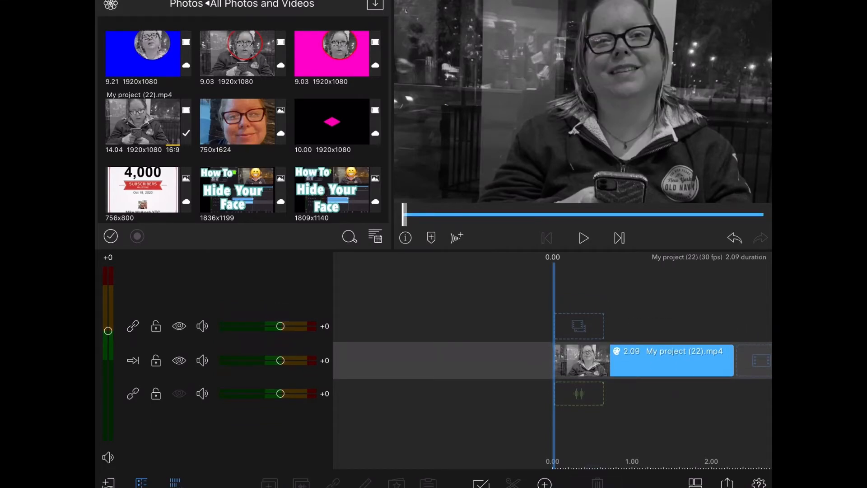
left_click(671, 360)
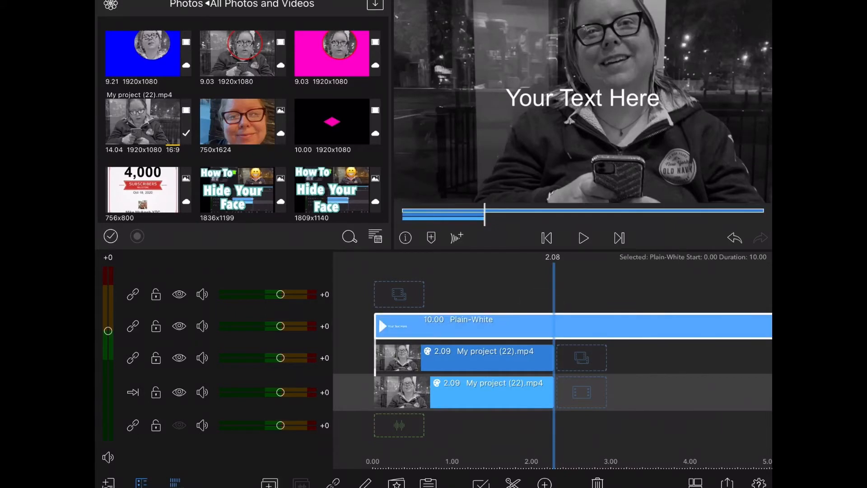
left_click(513, 482)
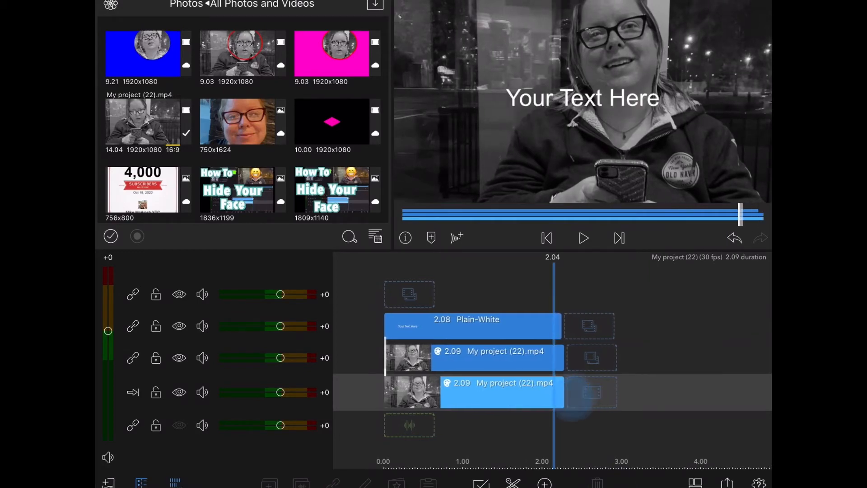
left_click(472, 326)
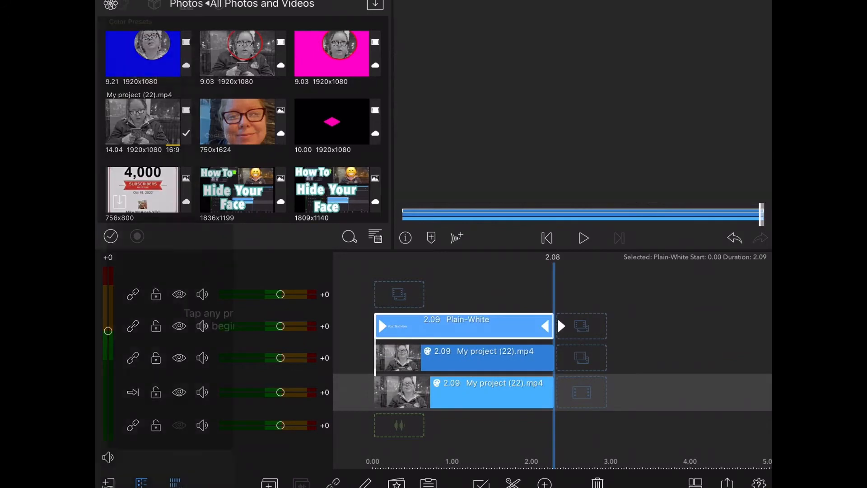
Delete the title's placeholder text layer and add an Oval shape layer.
left_click(481, 483)
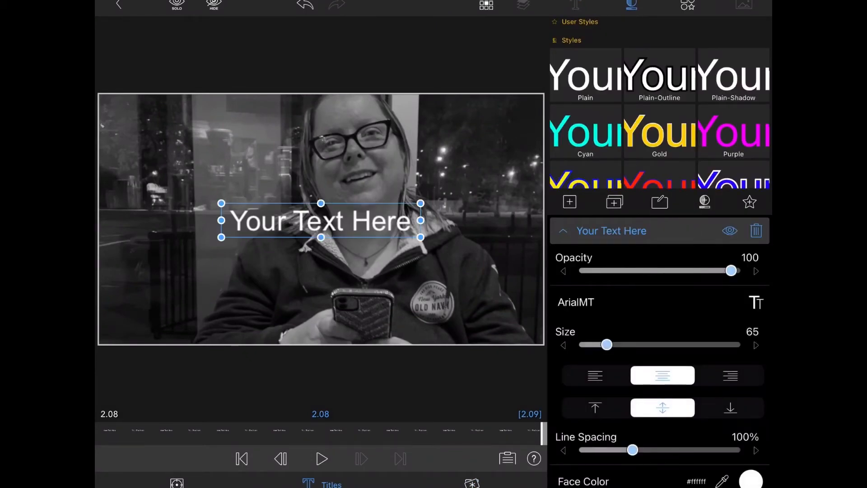
left_click(576, 6)
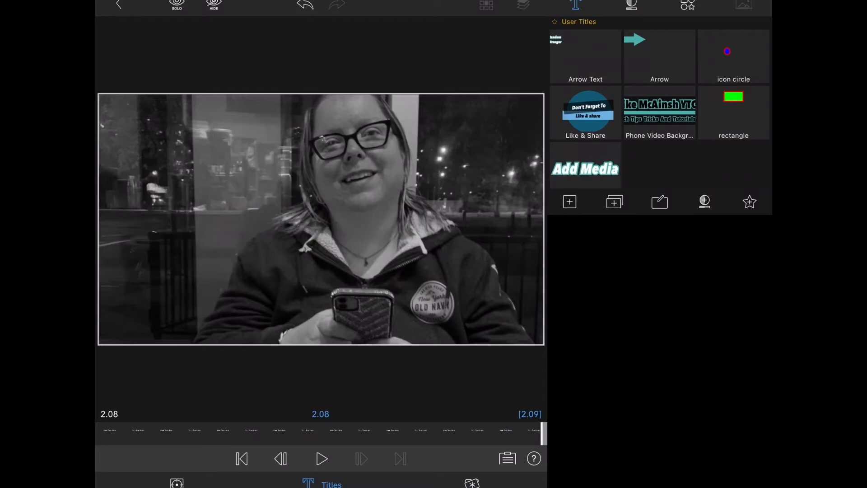
left_click(569, 202)
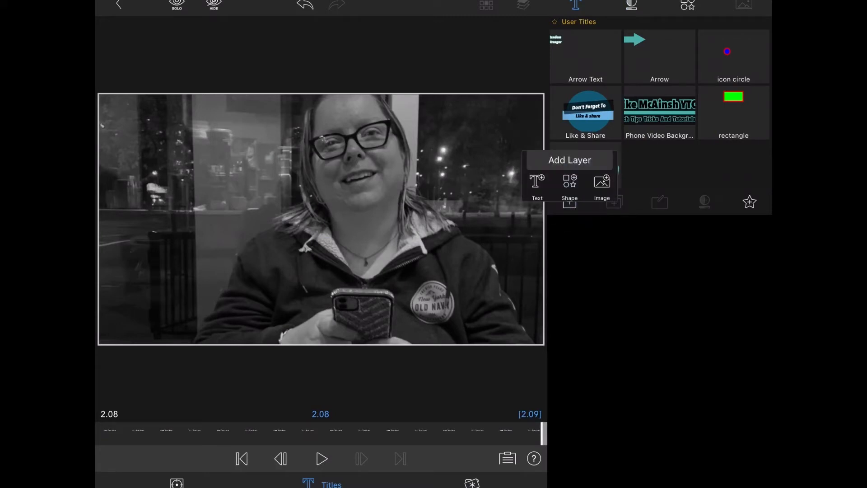
left_click(569, 188)
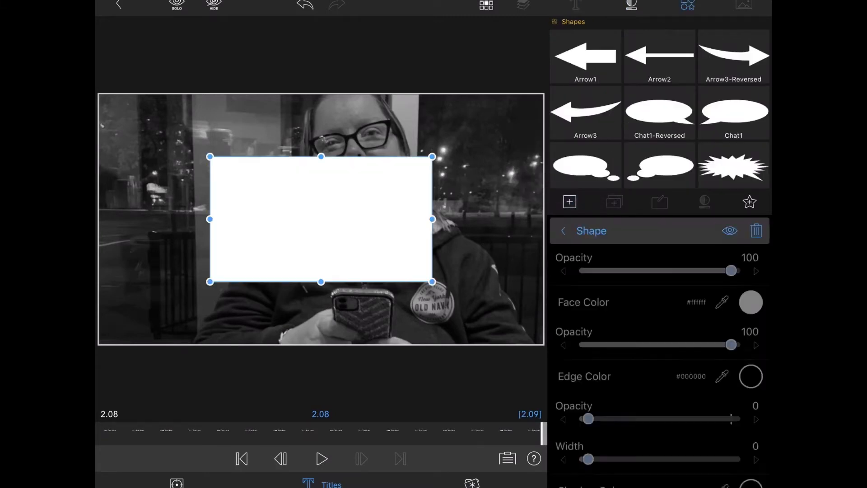
scroll("down", 3)
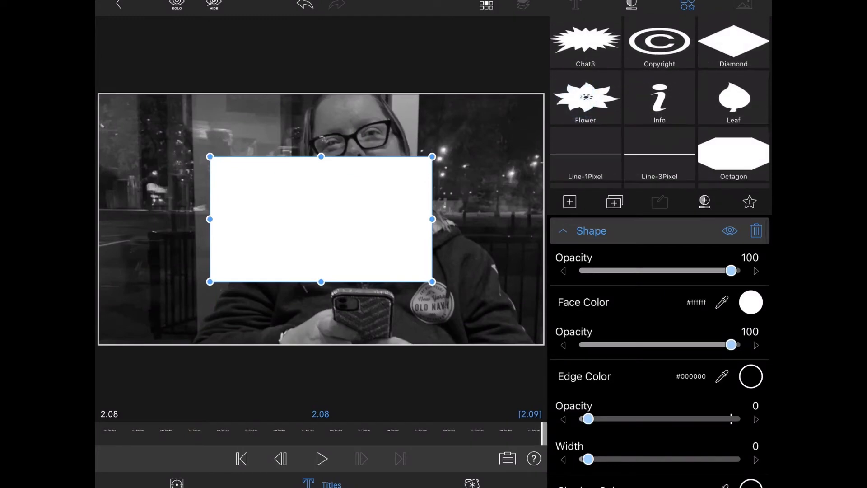
left_click(584, 163)
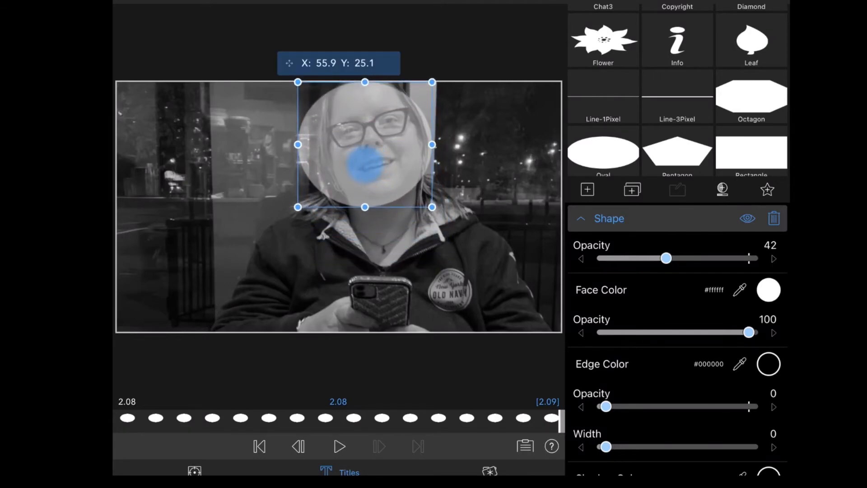
Move the oval over the subject's face and raise its opacity to 53.
left_click_drag(365, 145, 360, 142)
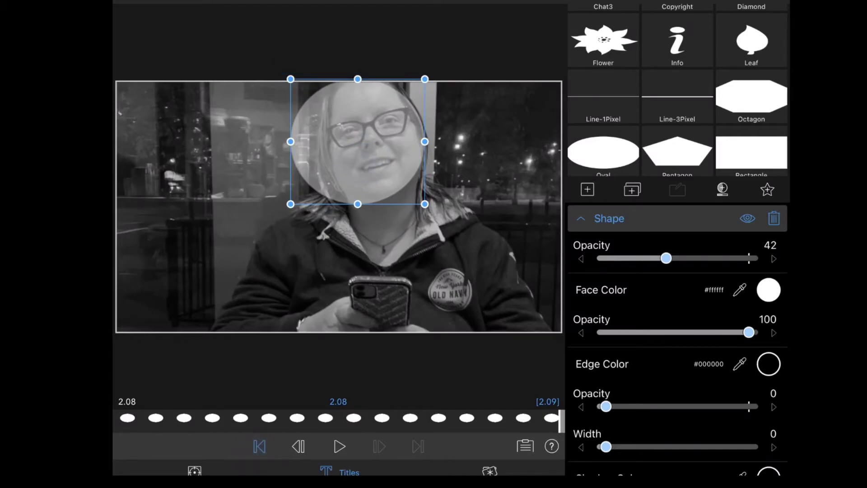
left_click(259, 447)
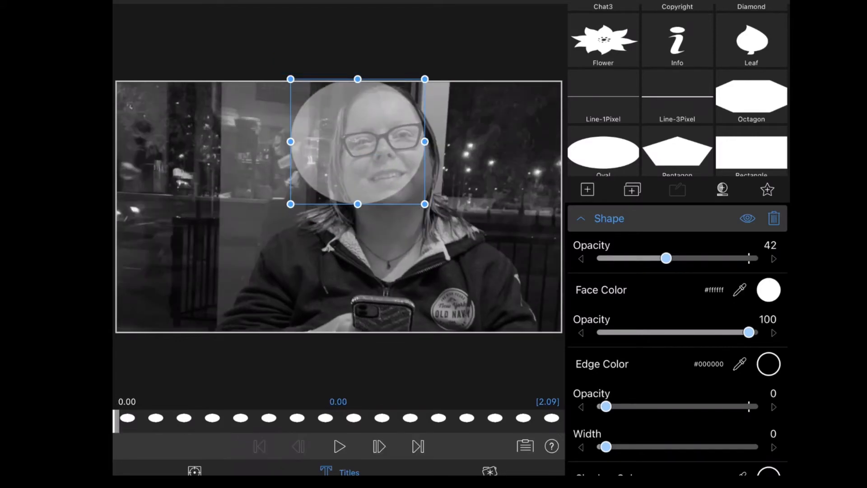
left_click_drag(358, 141, 370, 156)
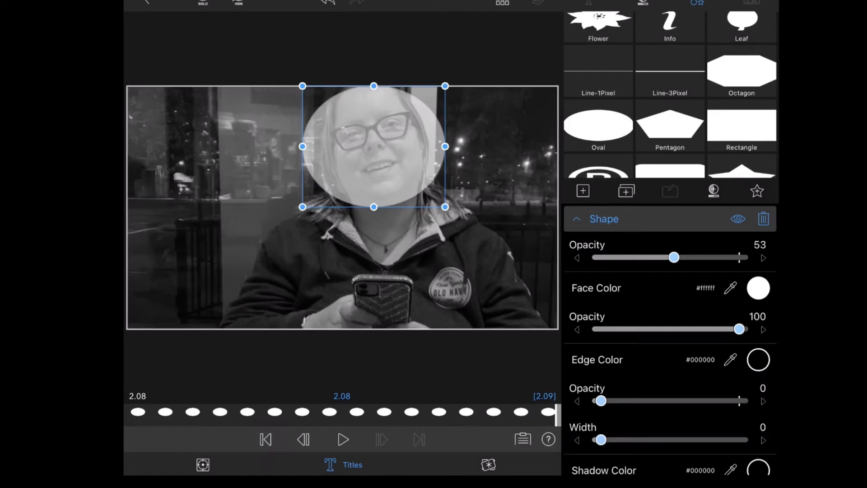
Replay the clip and resize the oval to fit around the face.
left_click(265, 439)
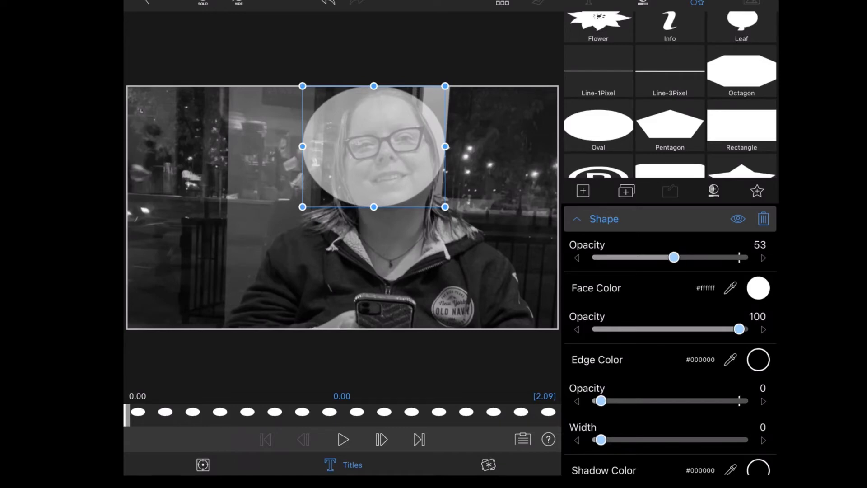
left_click(343, 439)
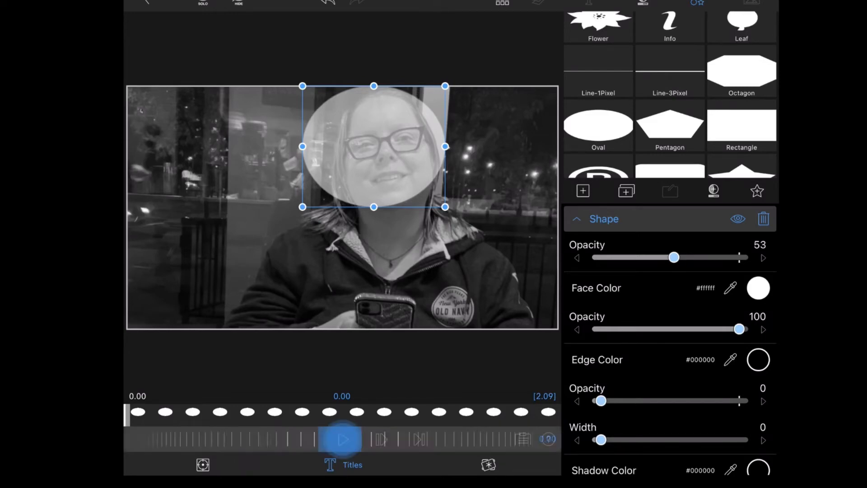
left_click(342, 439)
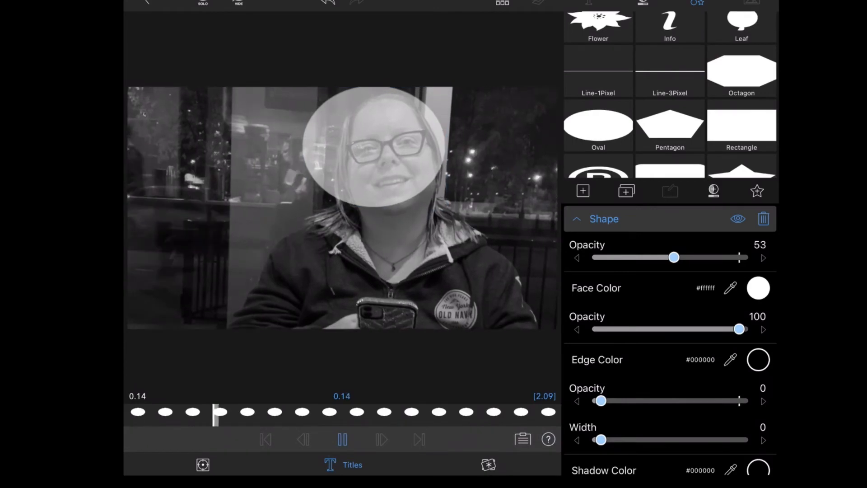
left_click(375, 146)
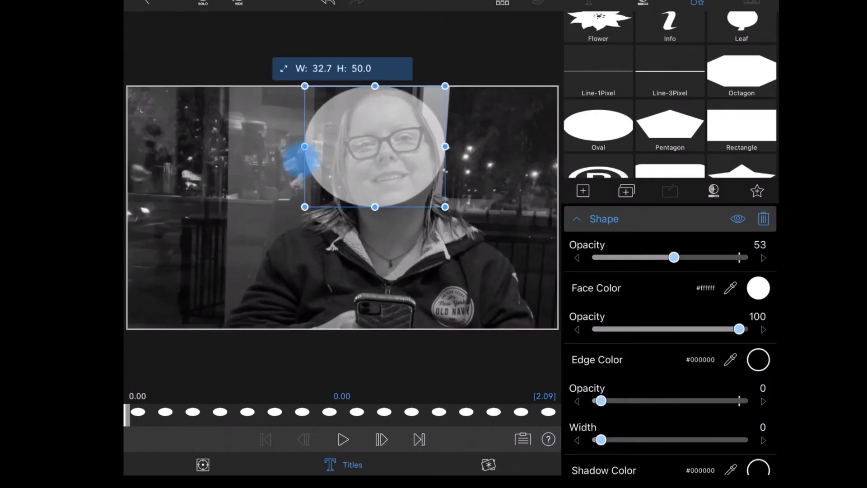
left_click_drag(303, 147, 316, 147)
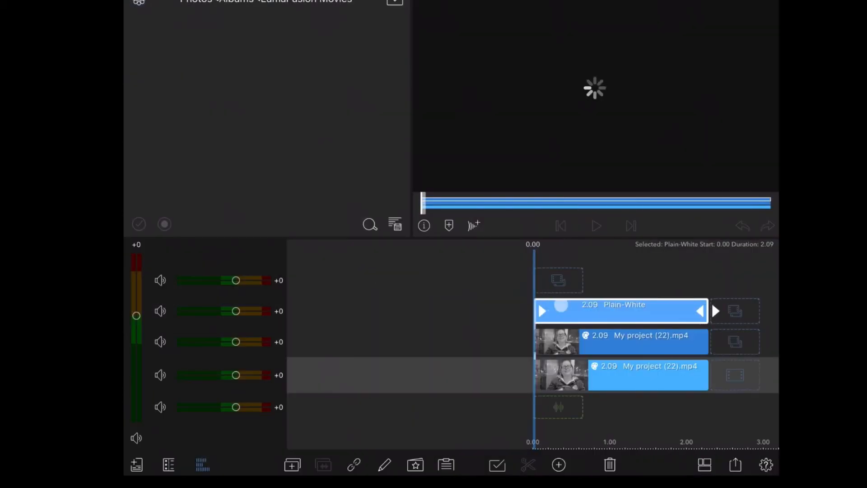
Colour the oval solid green and add a white Rectangle shape layer.
left_click(596, 226)
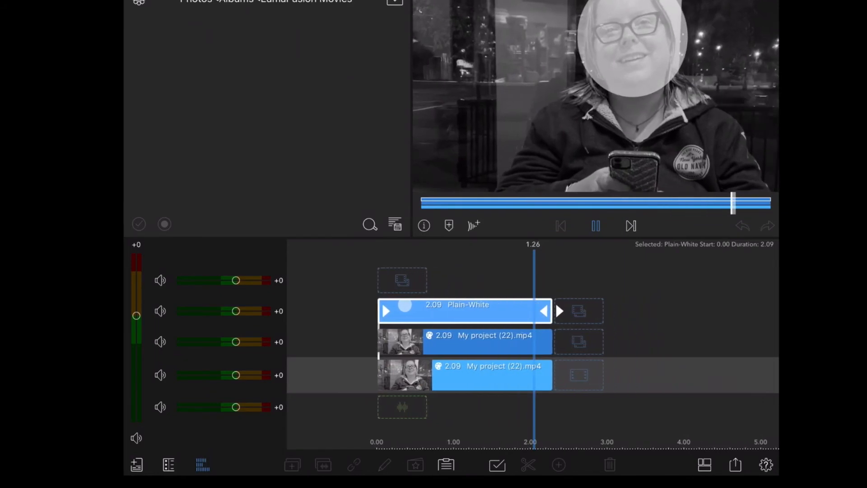
left_click(597, 226)
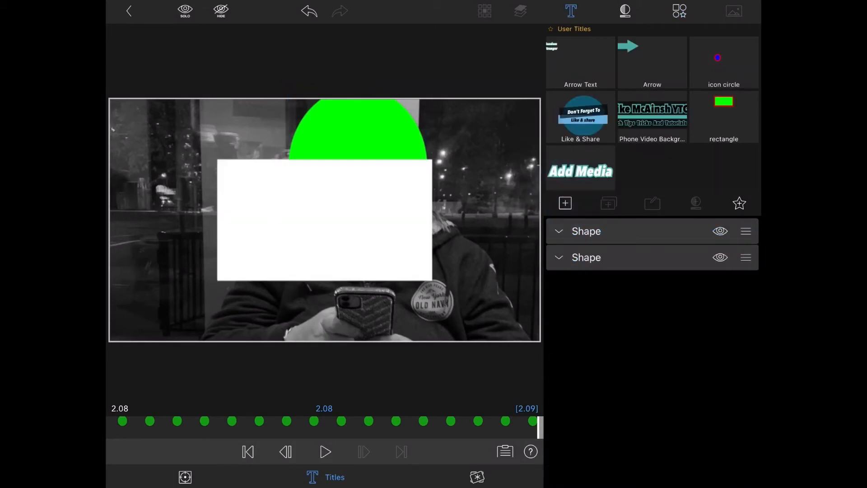
Scale the rectangle into a full blue frame and show the Chroma Keys presets.
left_click(585, 257)
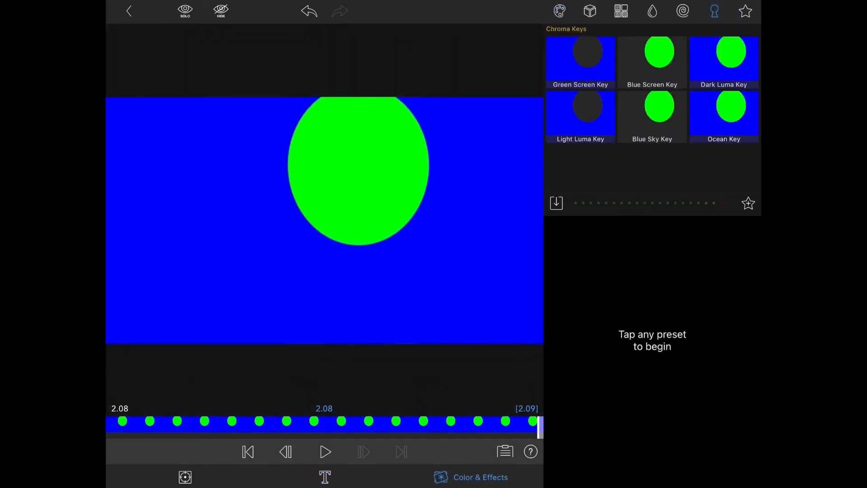
Apply Green Screen Key to the title and Gaussian Blur to the clip beneath.
left_click(580, 55)
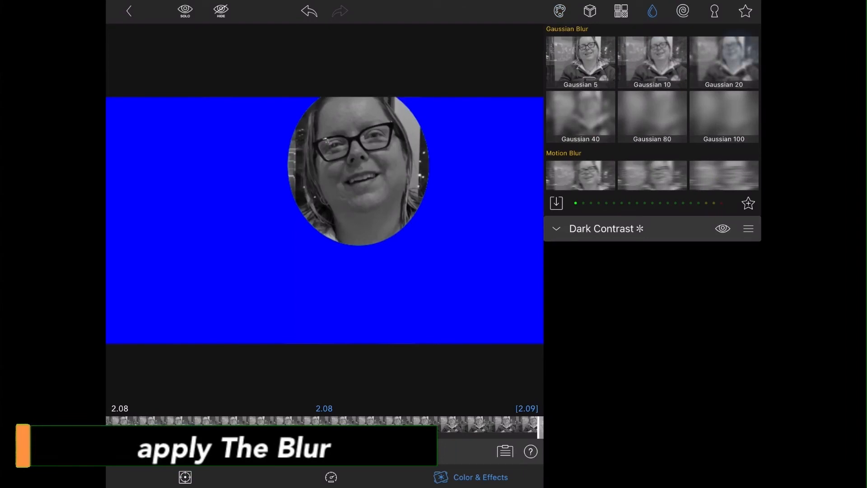
left_click(722, 61)
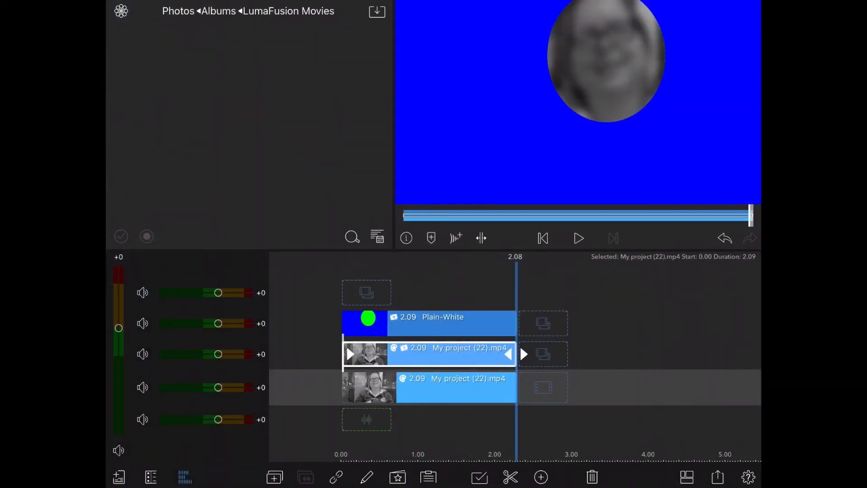
Export the blurred face on blue as a 1080p movie to Photos.
left_click(717, 477)
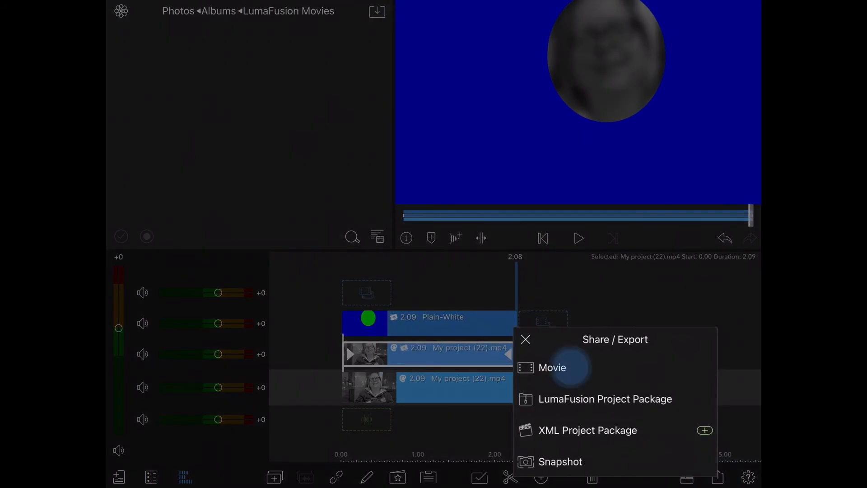
left_click(552, 368)
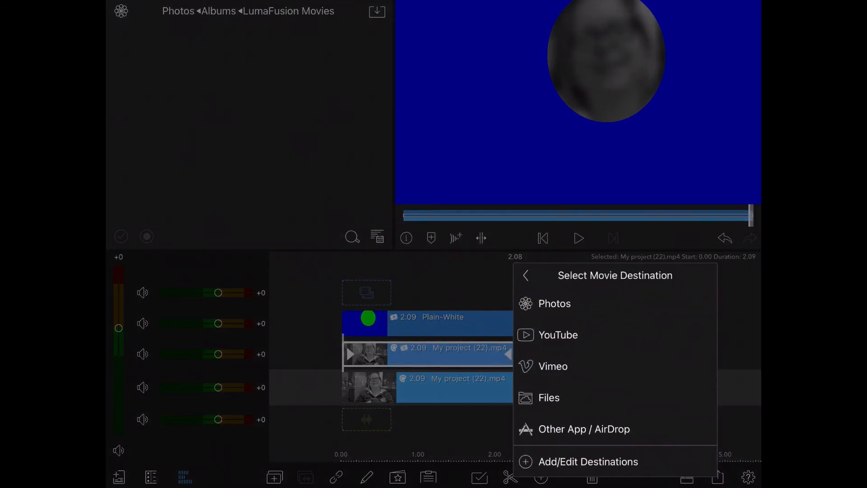
left_click(554, 303)
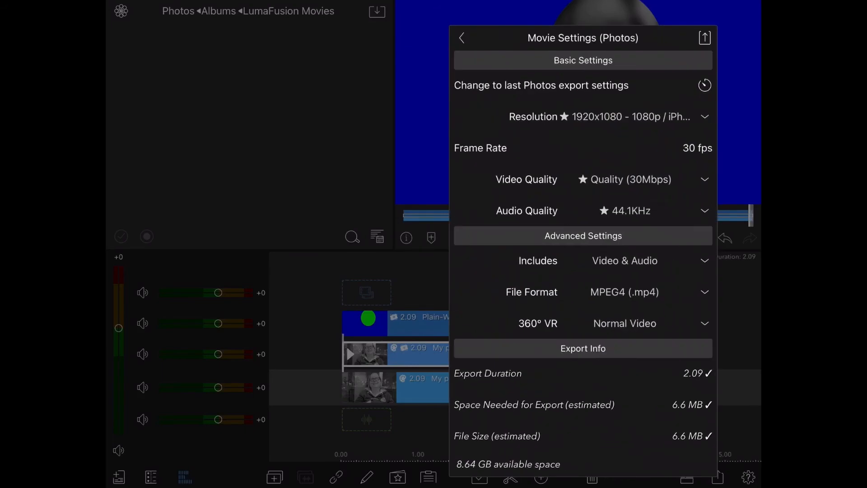
left_click(705, 38)
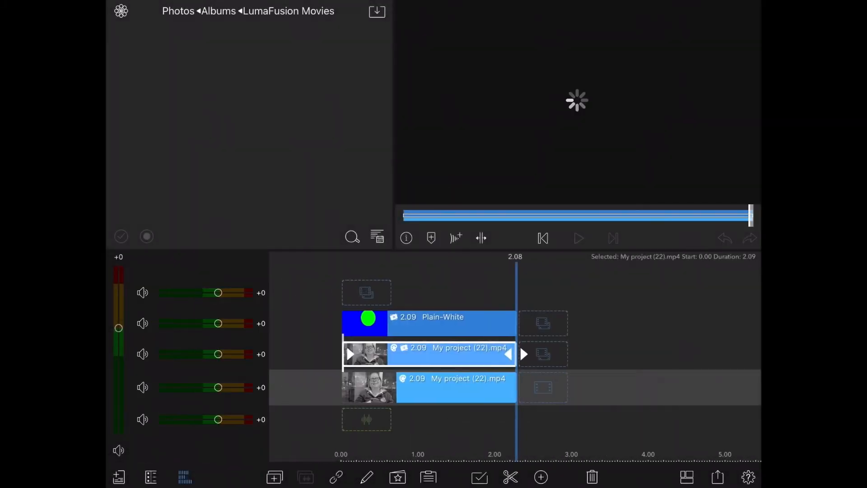
left_click(195, 10)
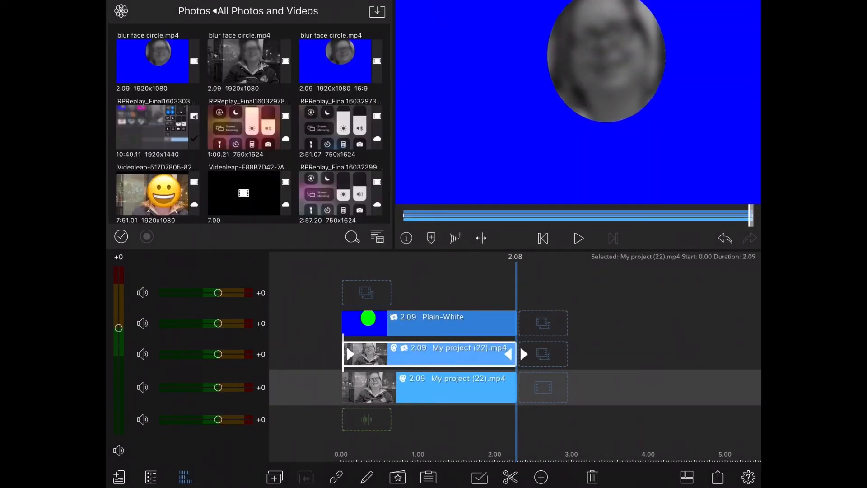
Add 'blur face circle.mp4', delete the Plain-White title, and bring up Chroma Keys presets.
left_click(157, 61)
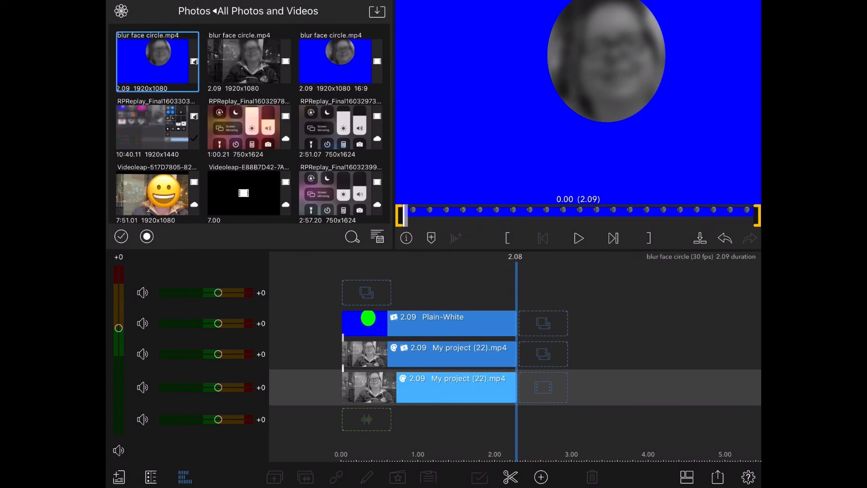
left_click(429, 324)
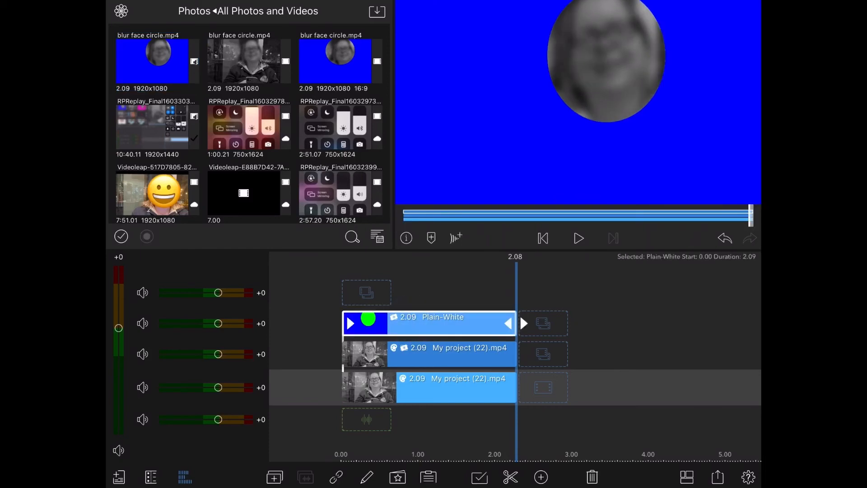
left_click(591, 477)
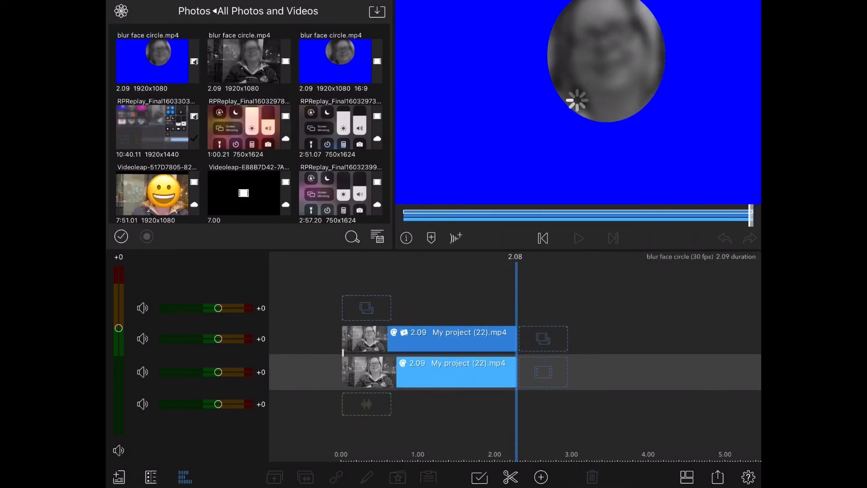
left_click(578, 238)
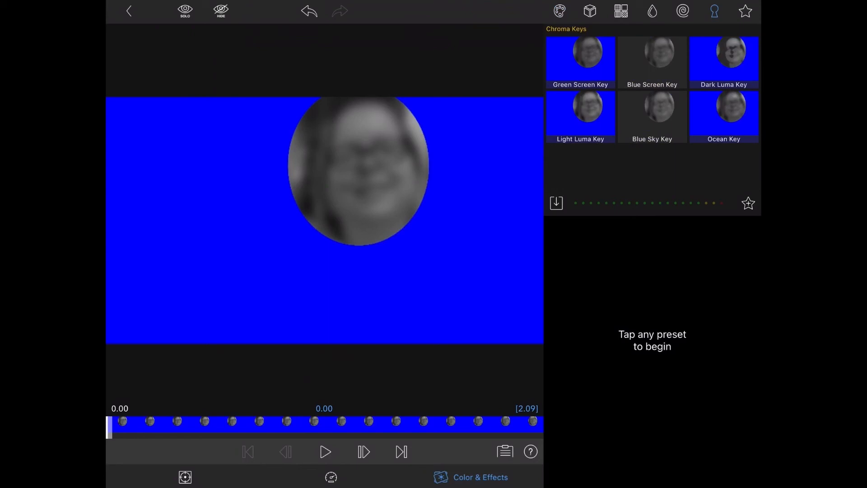
Apply the Blue Screen Key preset to the blur face circle clip.
left_click(652, 62)
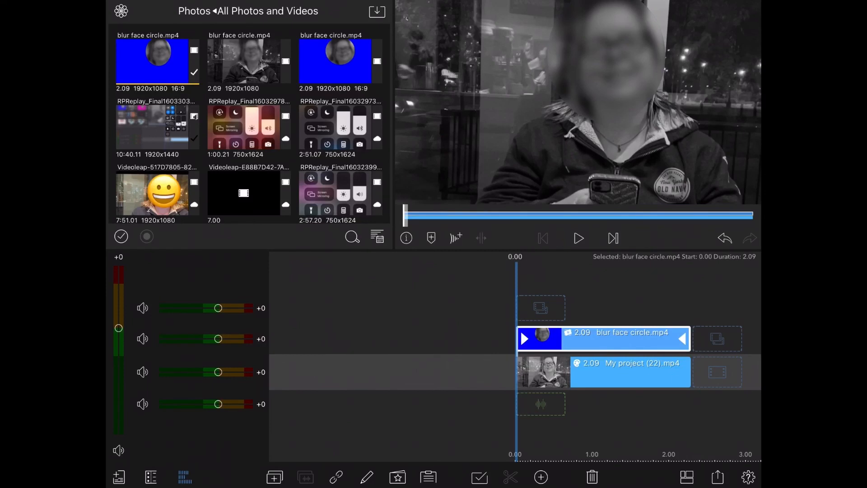
Export the final composite as a movie to Photos and view All Photos and Videos.
left_click(579, 238)
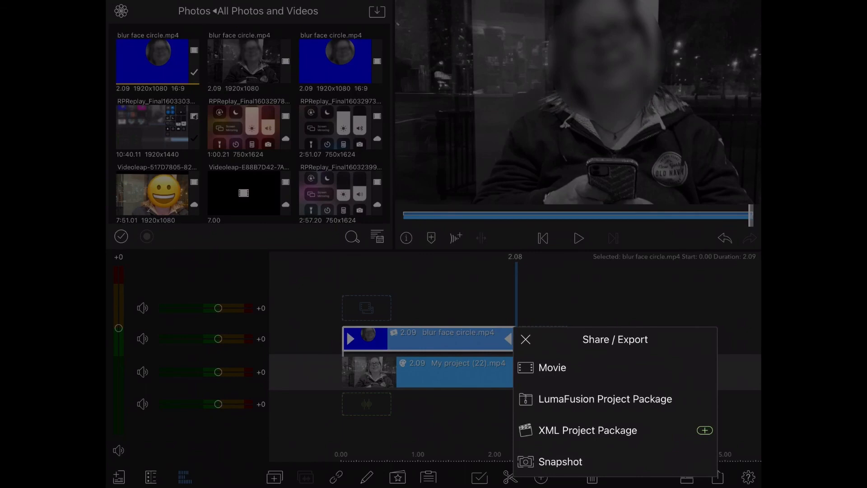
left_click(552, 367)
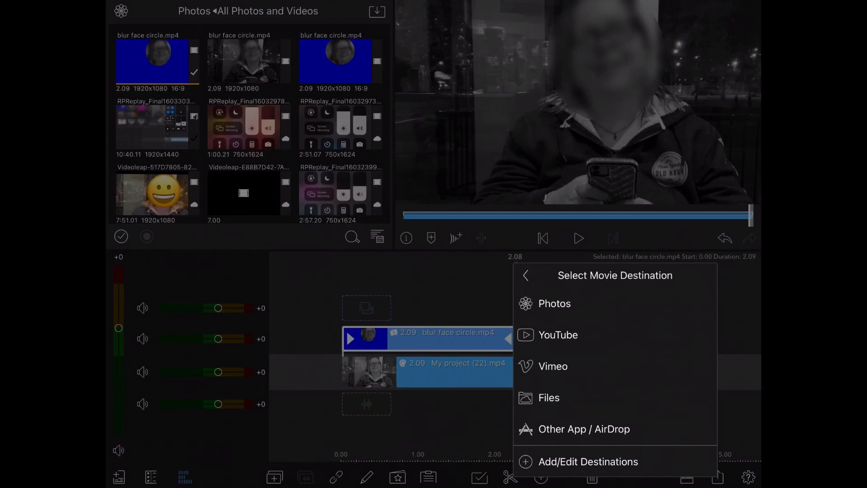
left_click(554, 303)
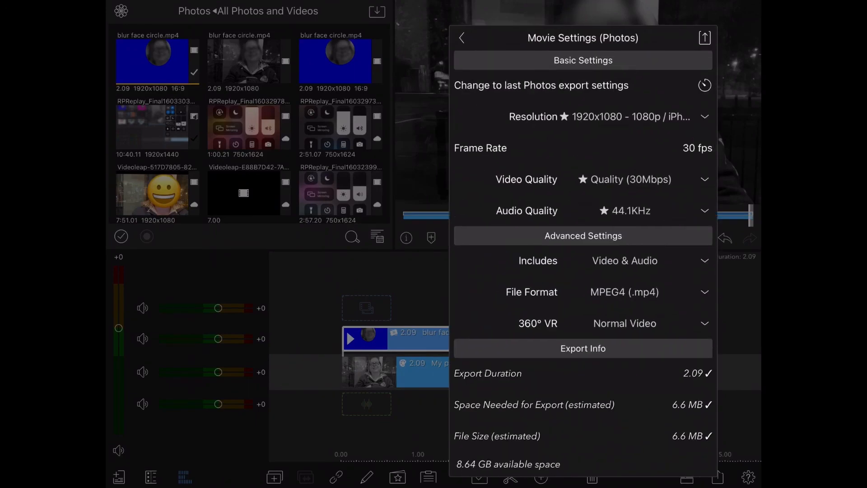
left_click(705, 37)
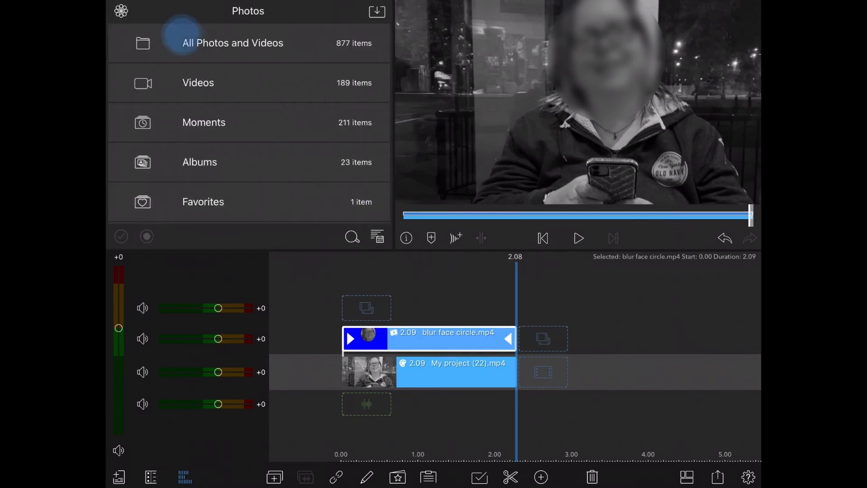
left_click(232, 43)
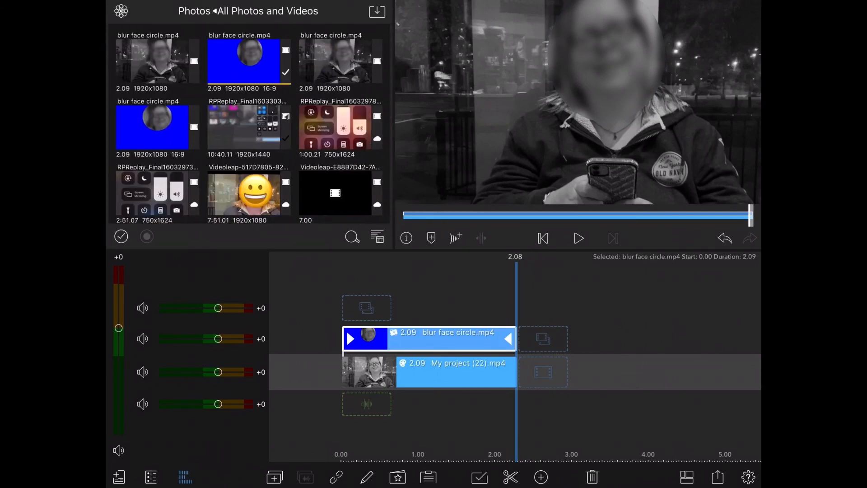